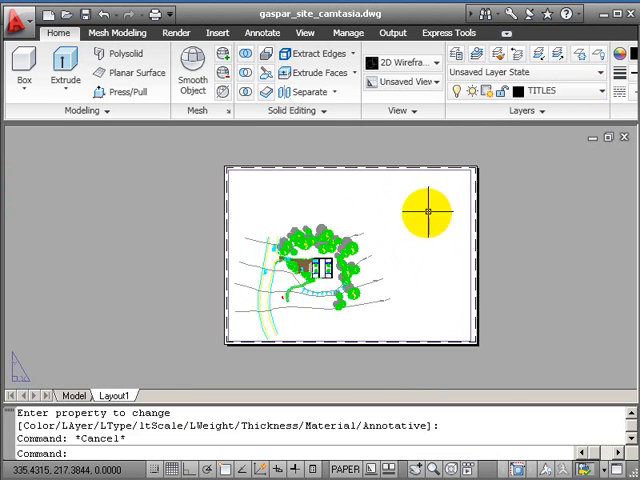
Create a new Arial-based text style in the Text Style dialog for sheet titles
{"action": "left_click", "coordinate": [350, 265]}
{"action": "type", "text": "ST"}
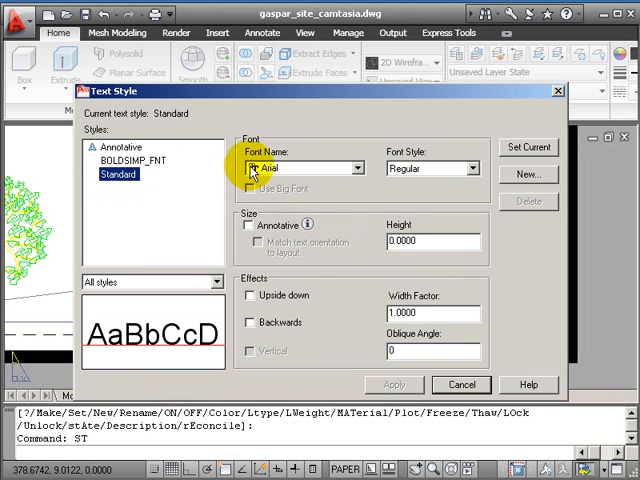
{"action": "left_click", "coordinate": [529, 174]}
{"action": "type", "text": "TITL"}
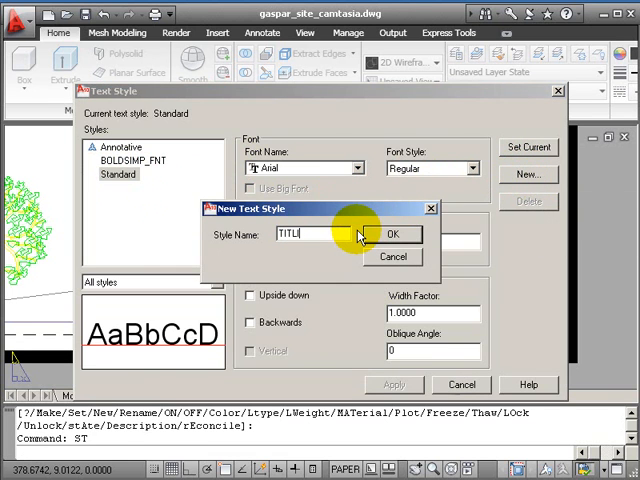
{"action": "left_click", "coordinate": [393, 234]}
{"action": "type", "text": "0"}
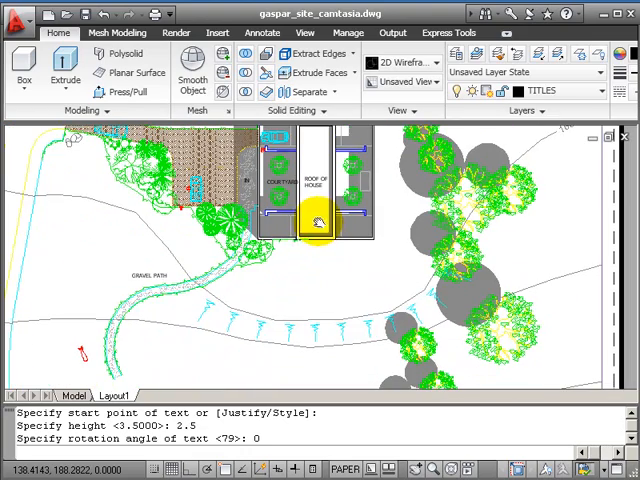
{"action": "mouse_move", "coordinate": [302, 247]}
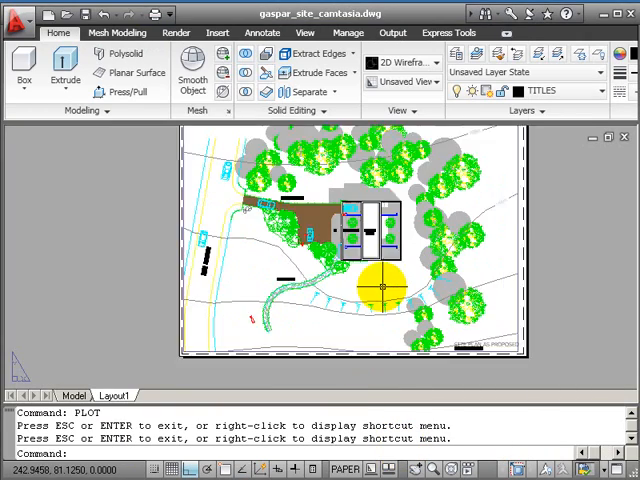
Zoom in on the bottom-right title block of Layout1
{"action": "left_click", "coordinate": [214, 33]}
{"action": "type", "text": "CEN"}
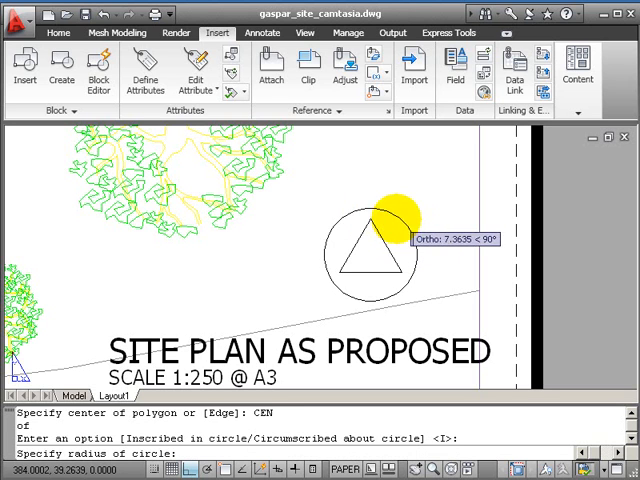